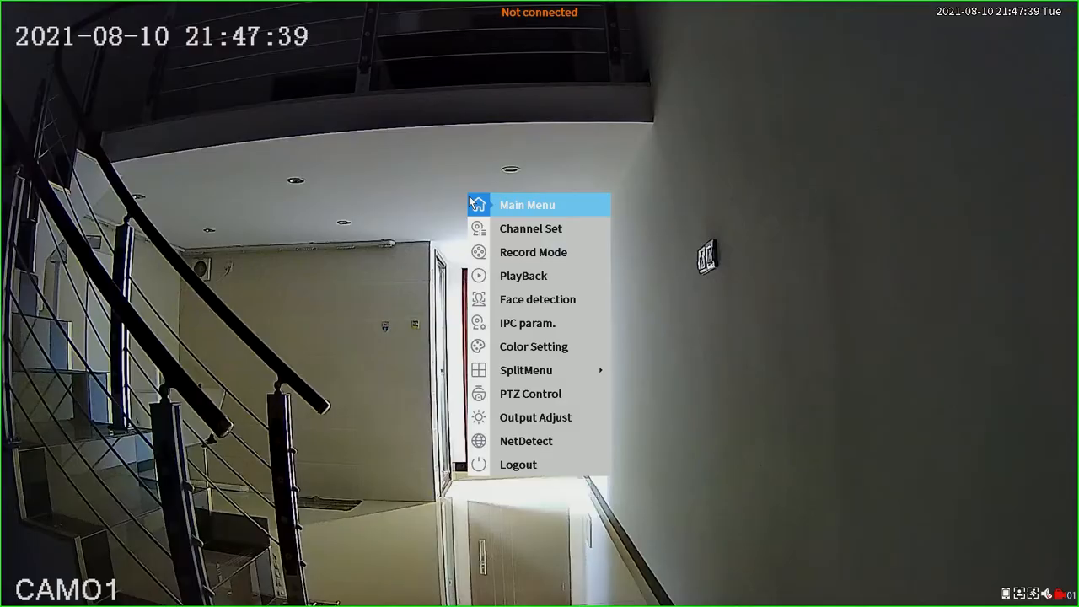
pyautogui.moveTo(516, 329)
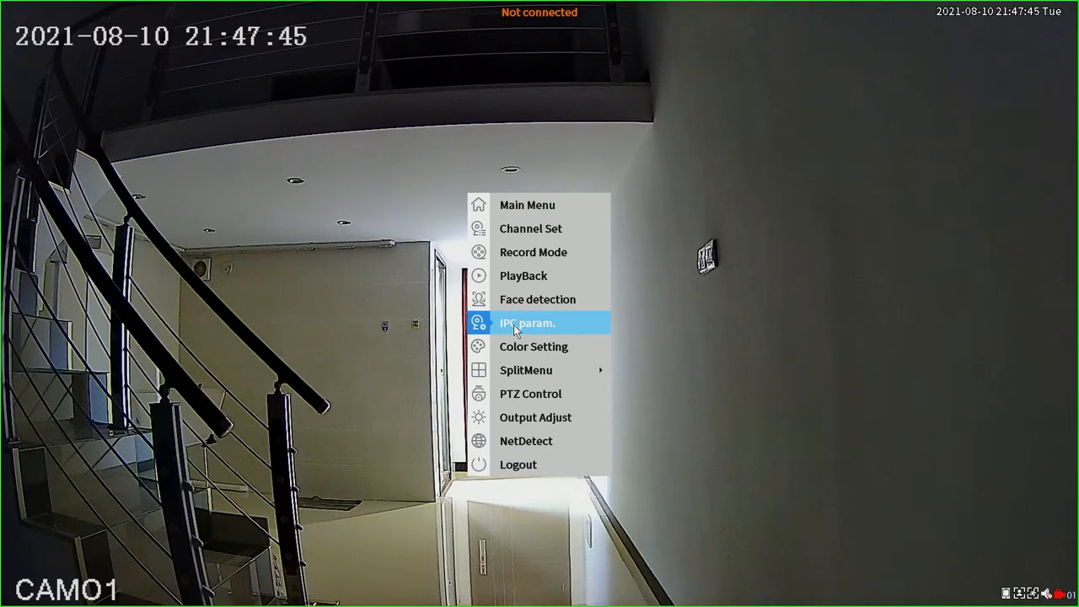
# Open the IPC param settings for camera channel 1 from the live-view quick menu.
pyautogui.click(527, 323)
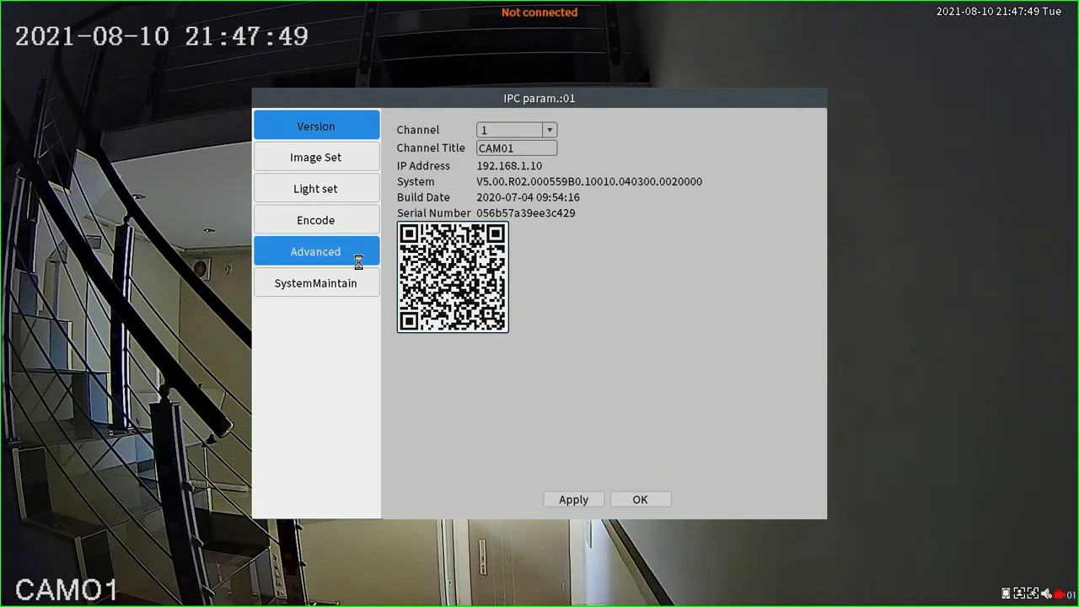
# On CAM01's Advanced tab, disable automatic gain and slow shutter, set AE reference 1, and save.
pyautogui.click(315, 251)
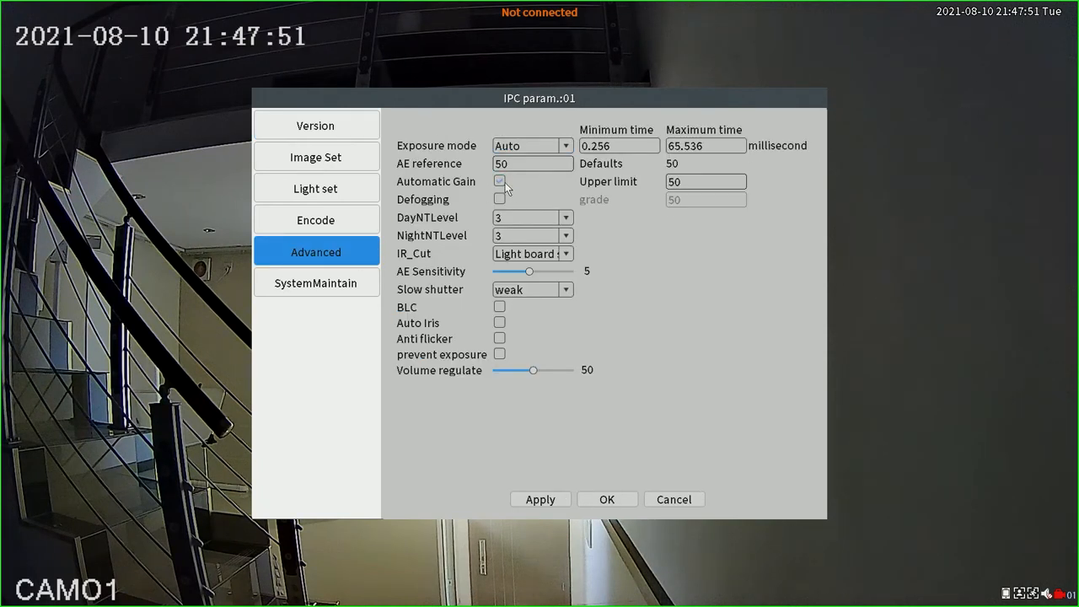
pyautogui.click(499, 182)
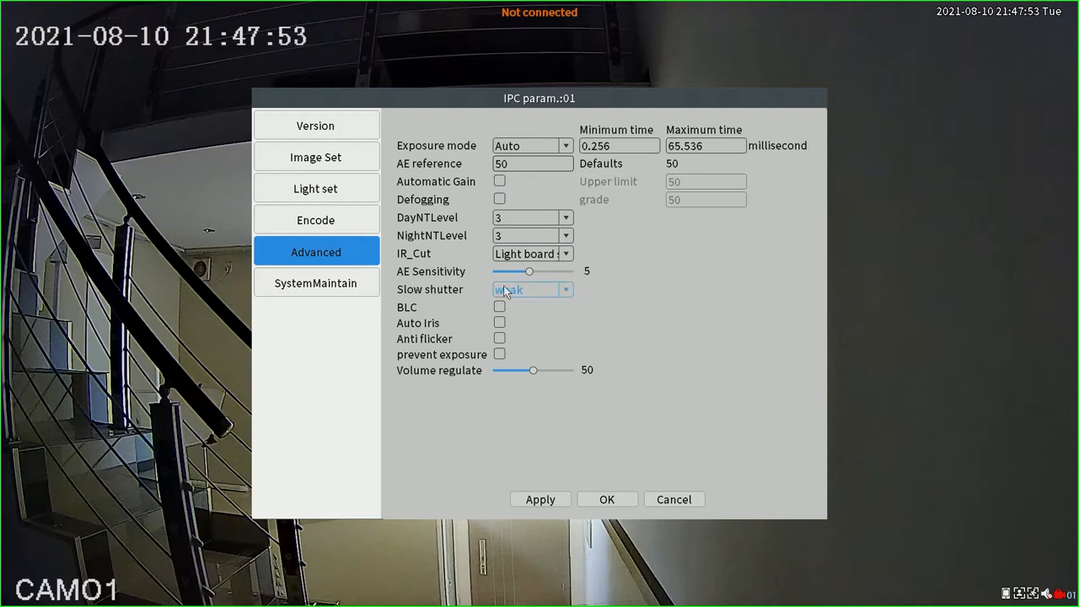
pyautogui.click(526, 289)
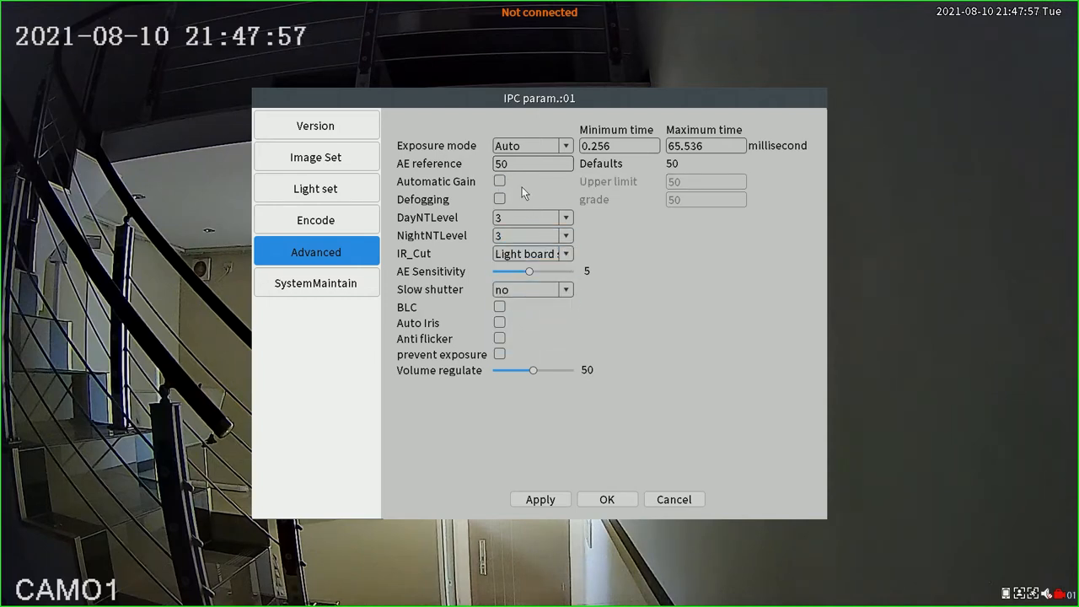
pyautogui.click(531, 163)
pyautogui.write('1')
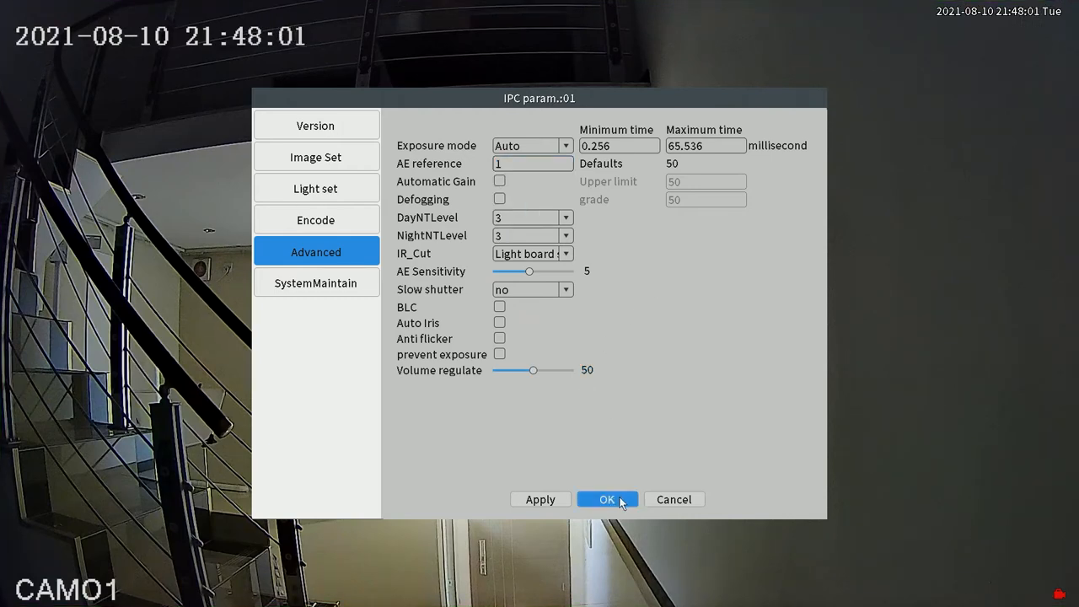
pyautogui.click(606, 499)
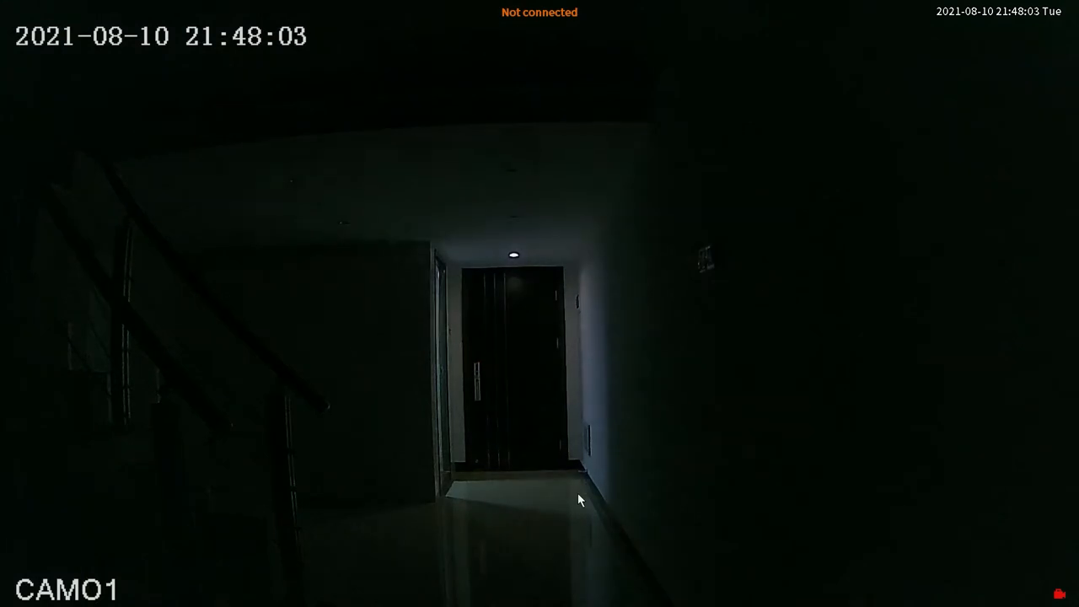